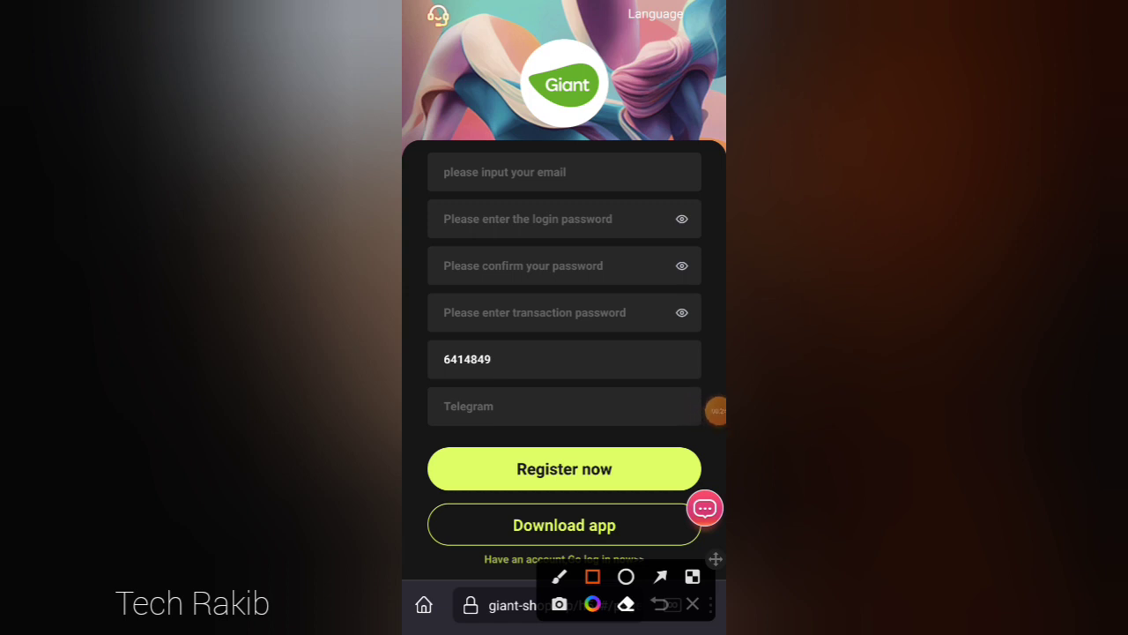
# - Finish signing in so the home page with Recharge and Withdrawal tiles loads
pyautogui.moveTo(439, 132); pyautogui.dragTo(602, 191)
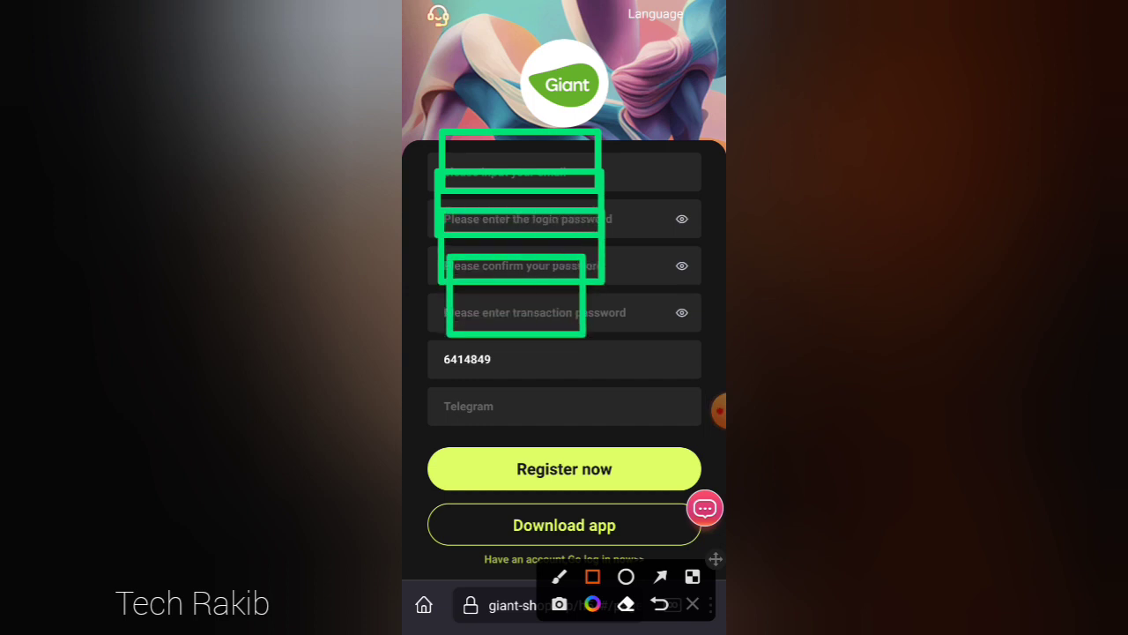
pyautogui.moveTo(441, 384); pyautogui.dragTo(564, 431)
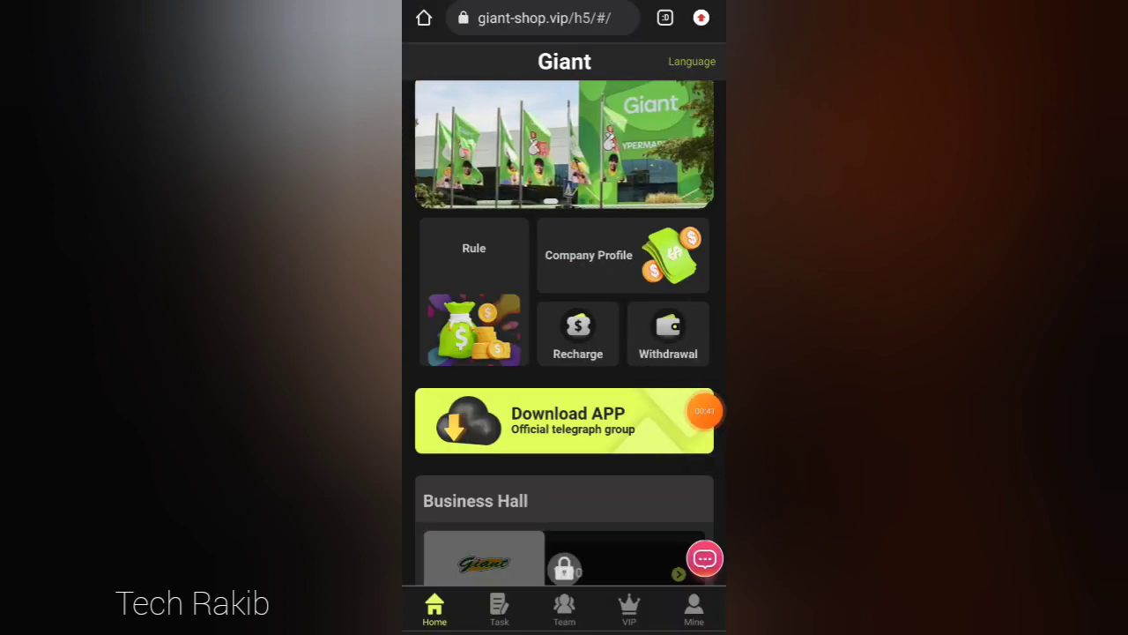
# - View the Company Profile briefly, then show the Mine account overview with VIP1 and $10.00 balance
pyautogui.click(588, 253)
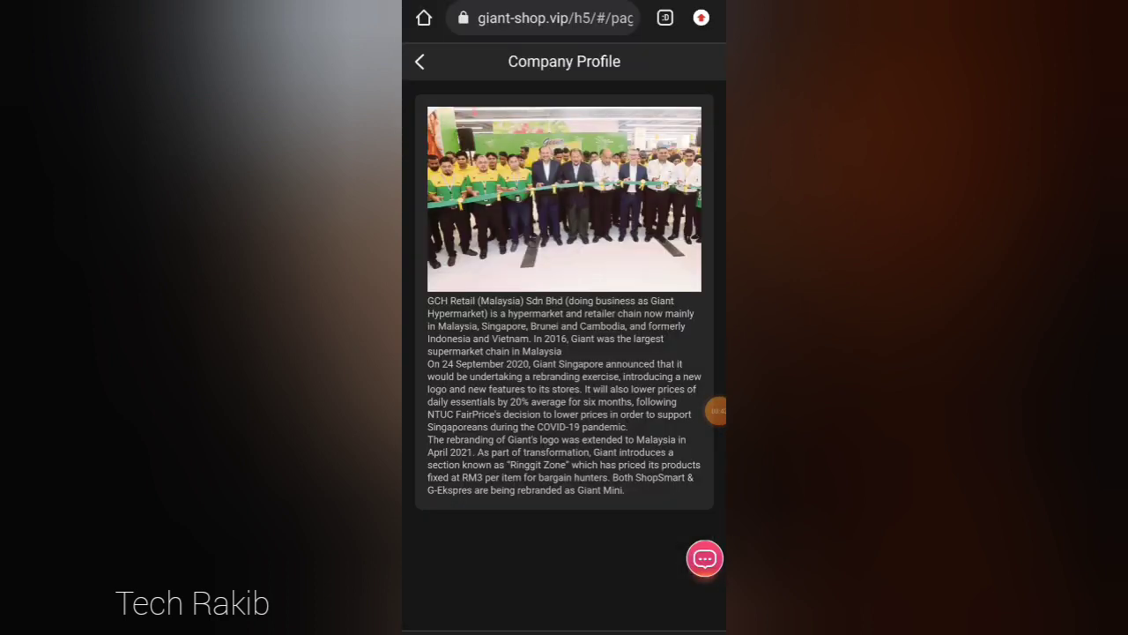
pyautogui.click(419, 60)
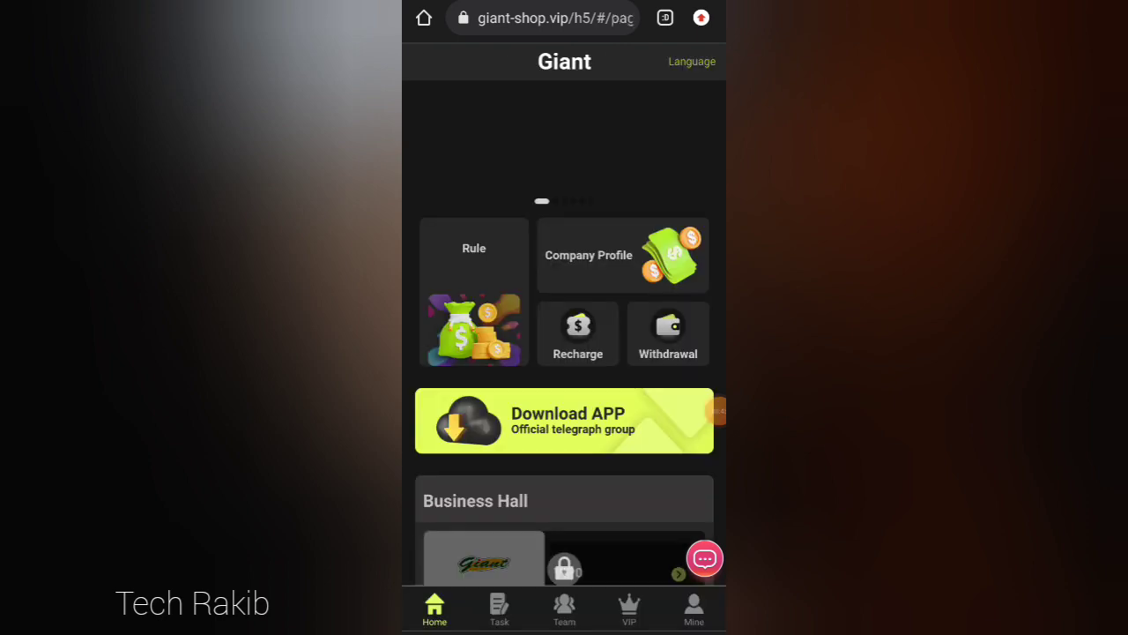
pyautogui.click(473, 247)
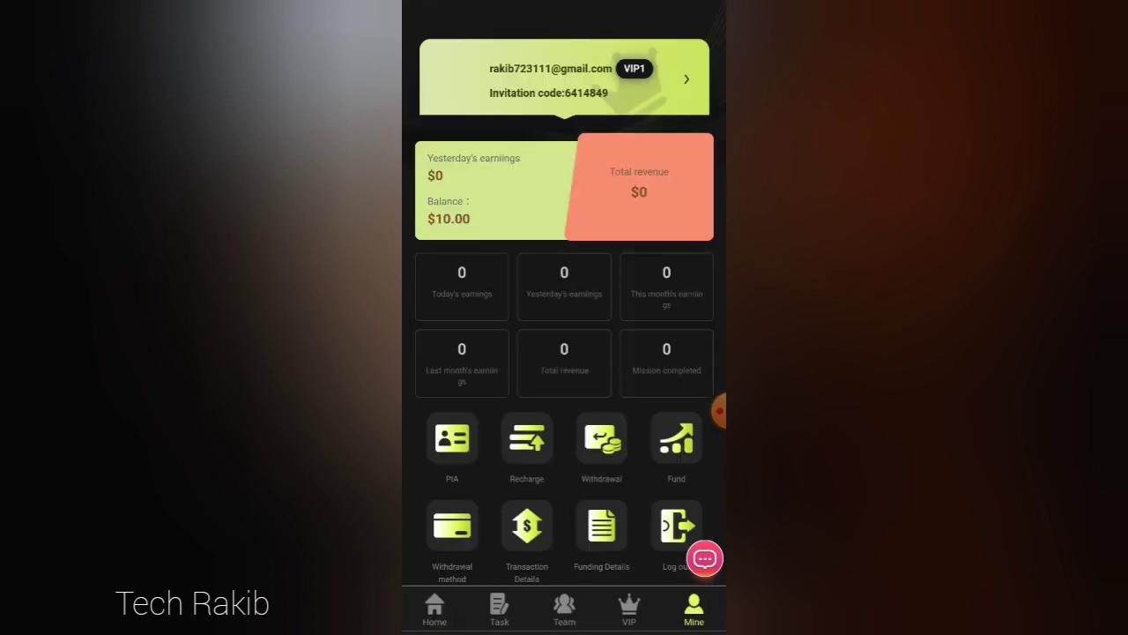
pyautogui.scroll(3)
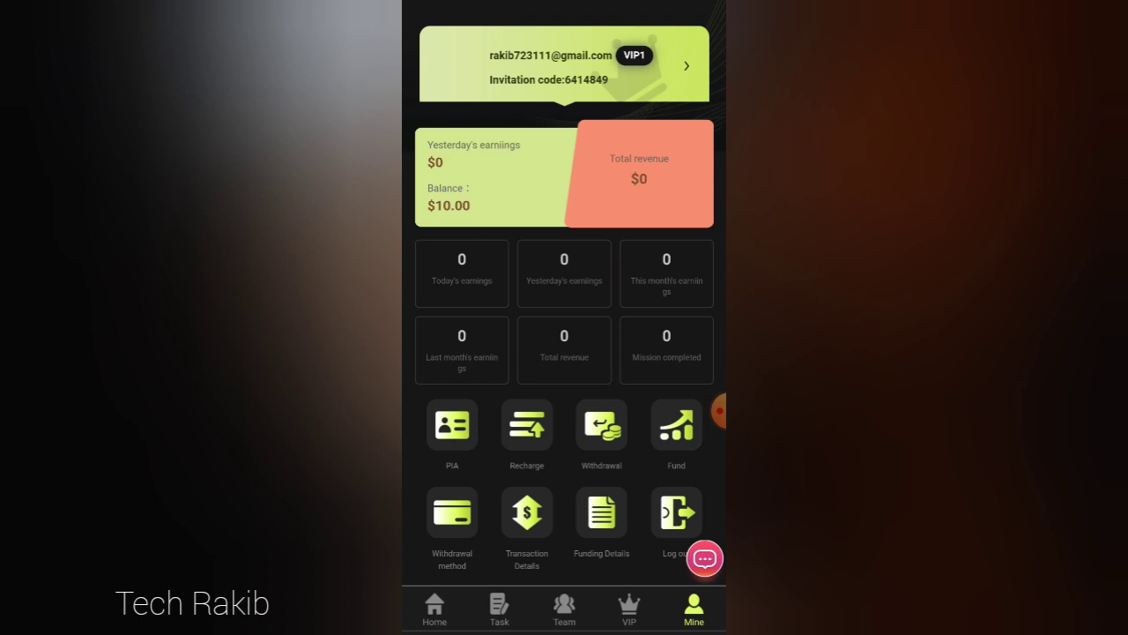
# - Browse the VIP tier cards up to VIP12 and return to the home page
pyautogui.click(628, 608)
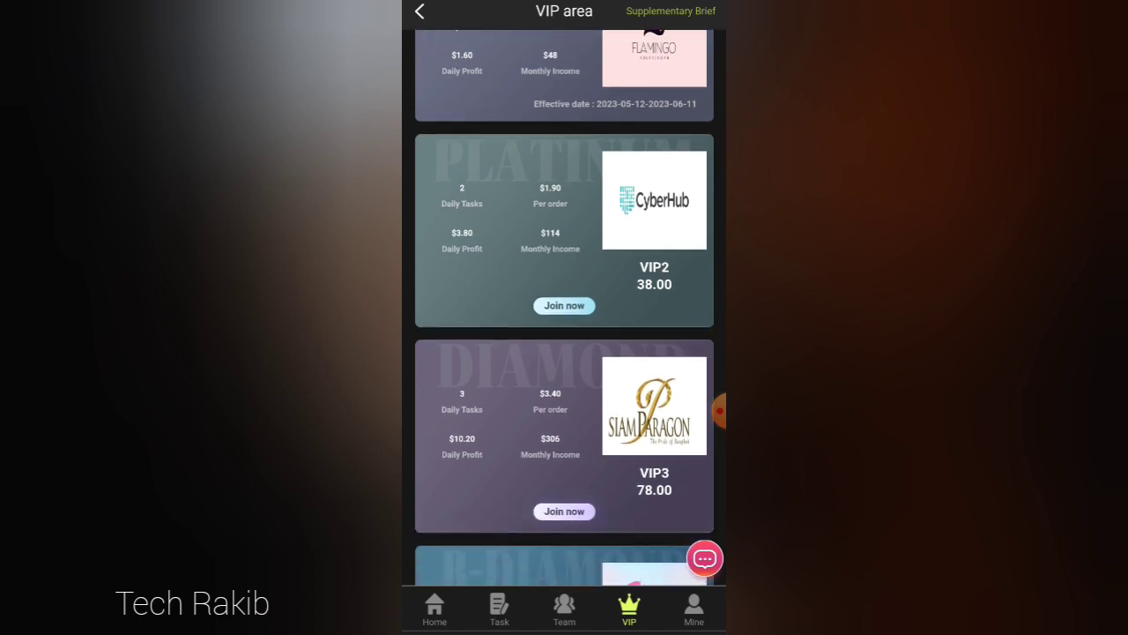
pyautogui.scroll(-3)
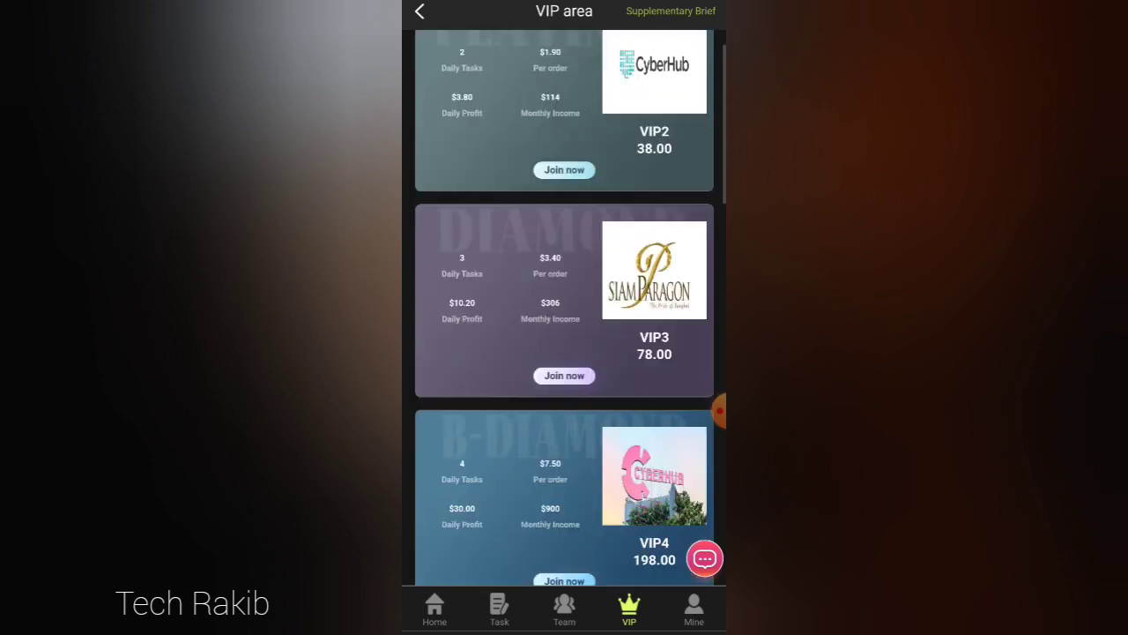
pyautogui.scroll(-3)
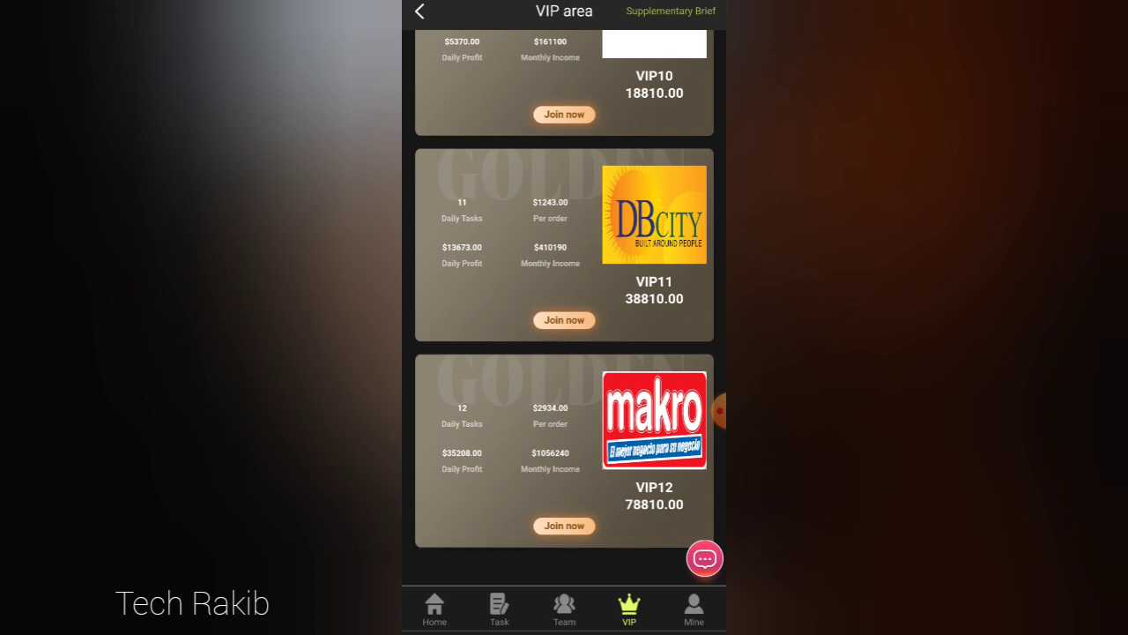
pyautogui.scroll(3)
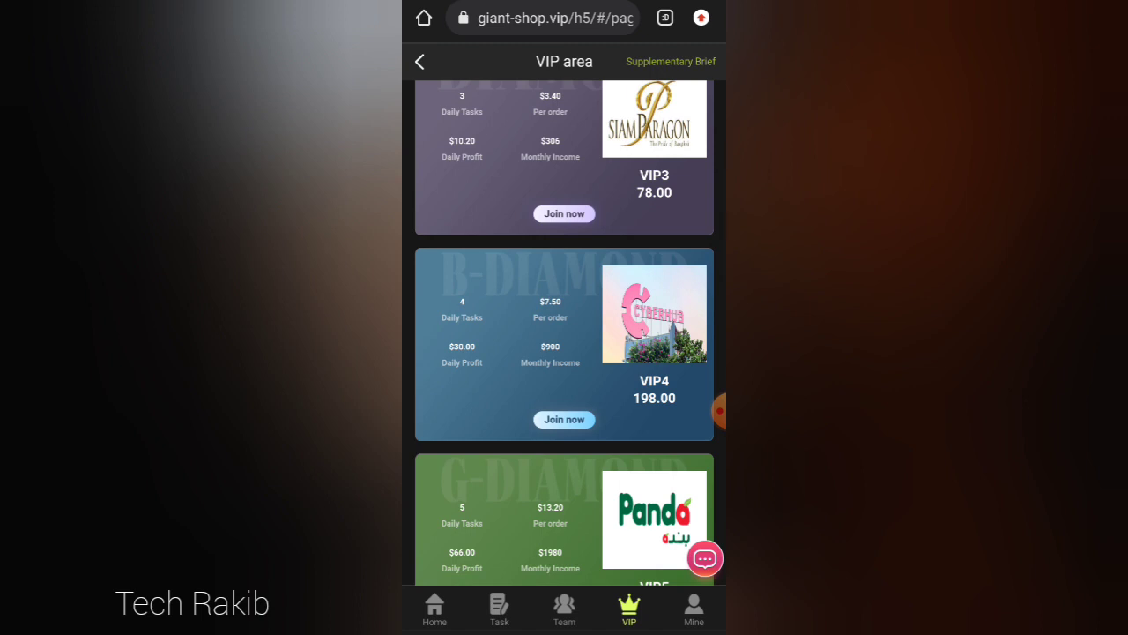
pyautogui.click(434, 609)
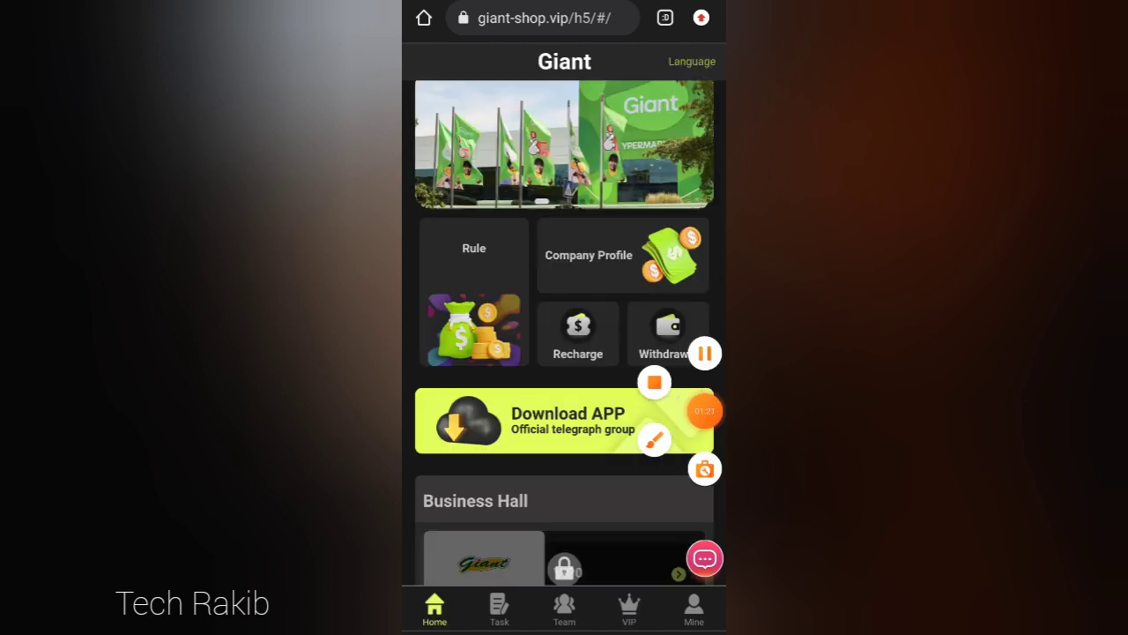
# - Submit a deposit request from the USDT recharge page with its QR code, then go back home
pyautogui.click(578, 333)
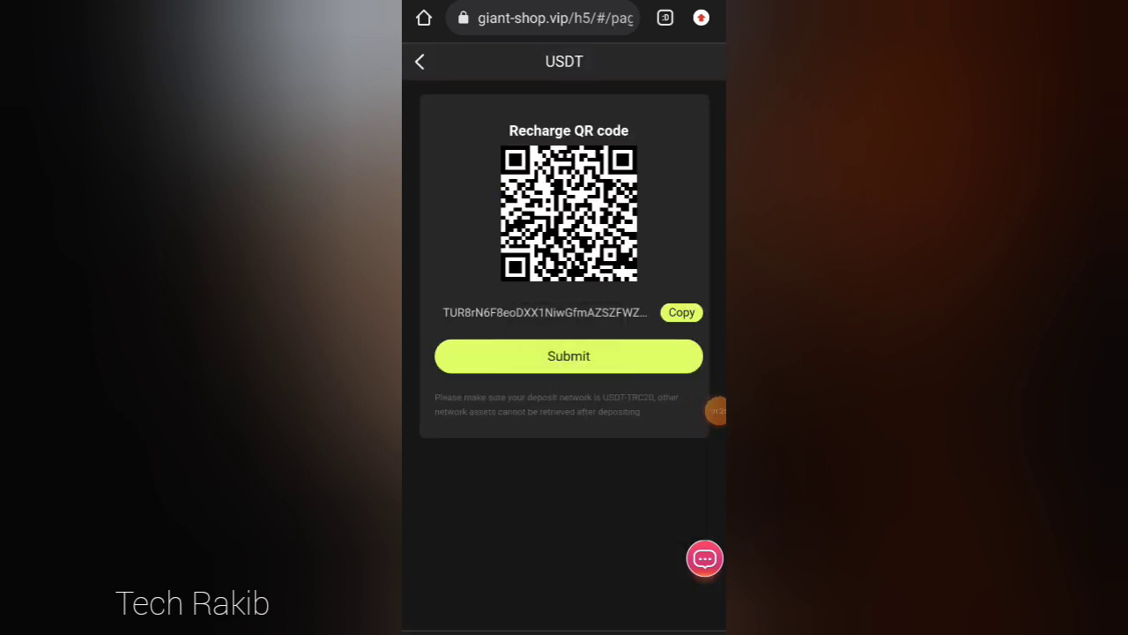
pyautogui.click(705, 410)
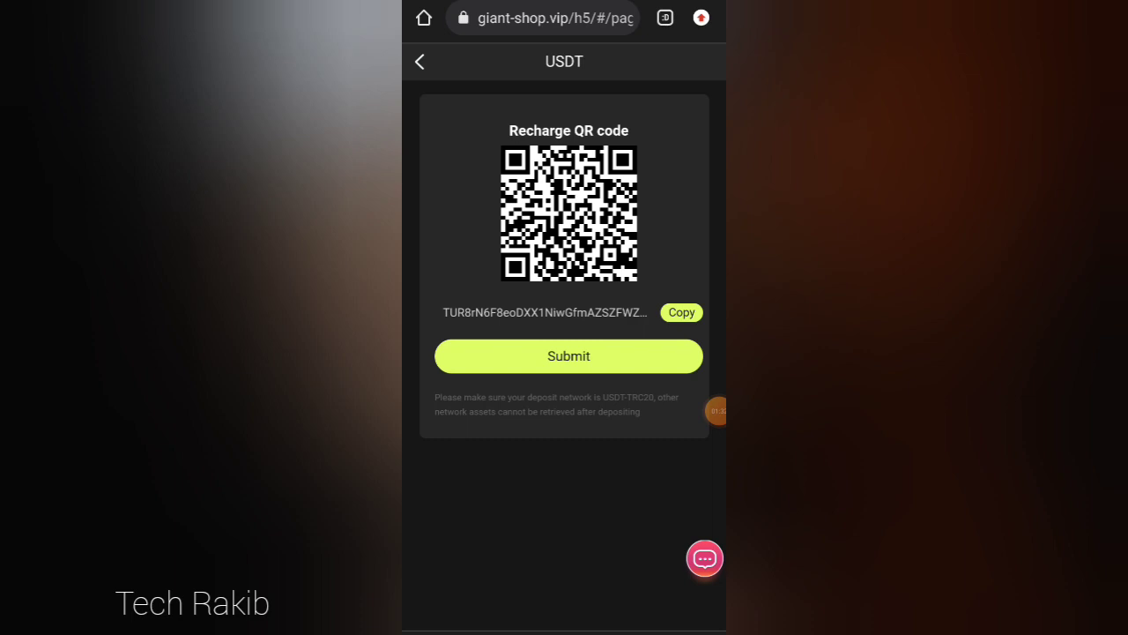
pyautogui.click(567, 356)
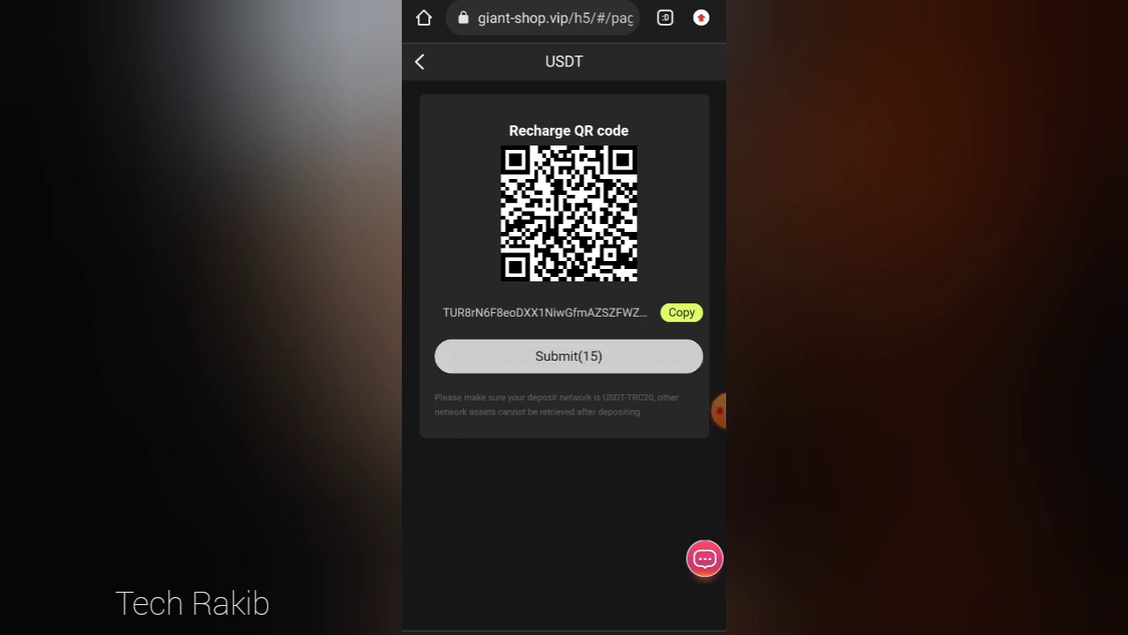
pyautogui.click(419, 60)
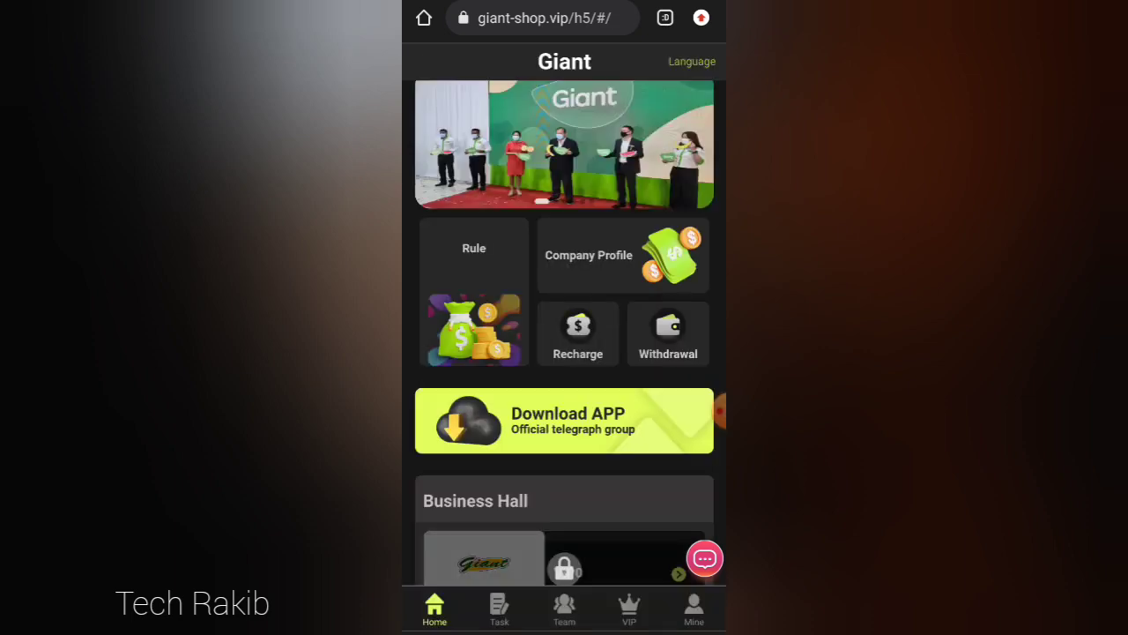
# - Review the VIP tiers again, return home, and switch to the Task page
pyautogui.click(627, 608)
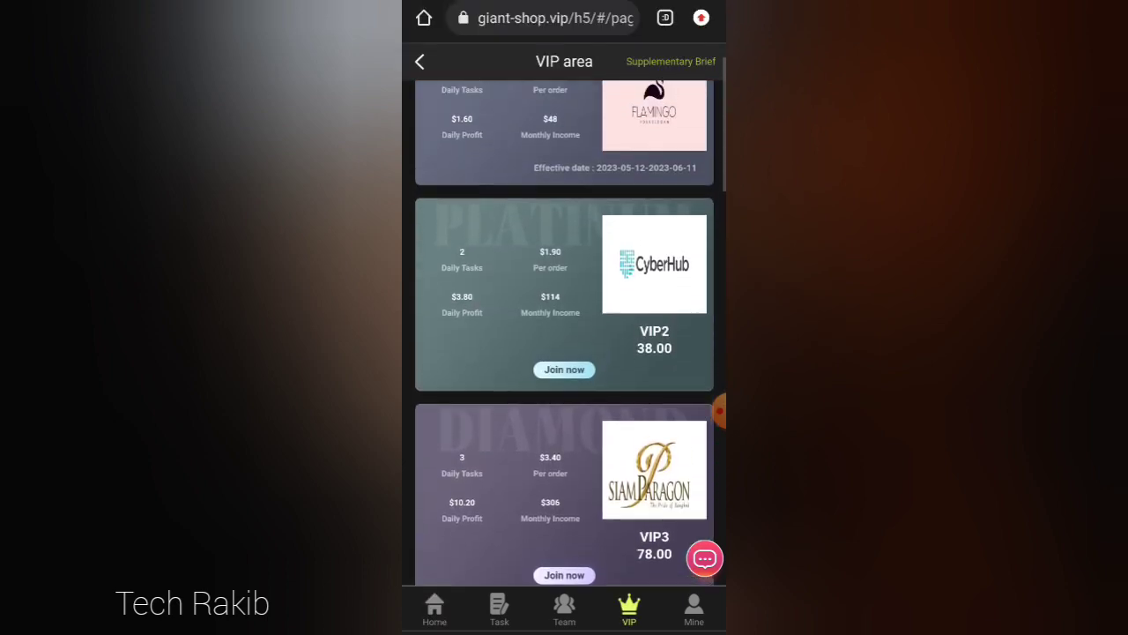
pyautogui.scroll(-3)
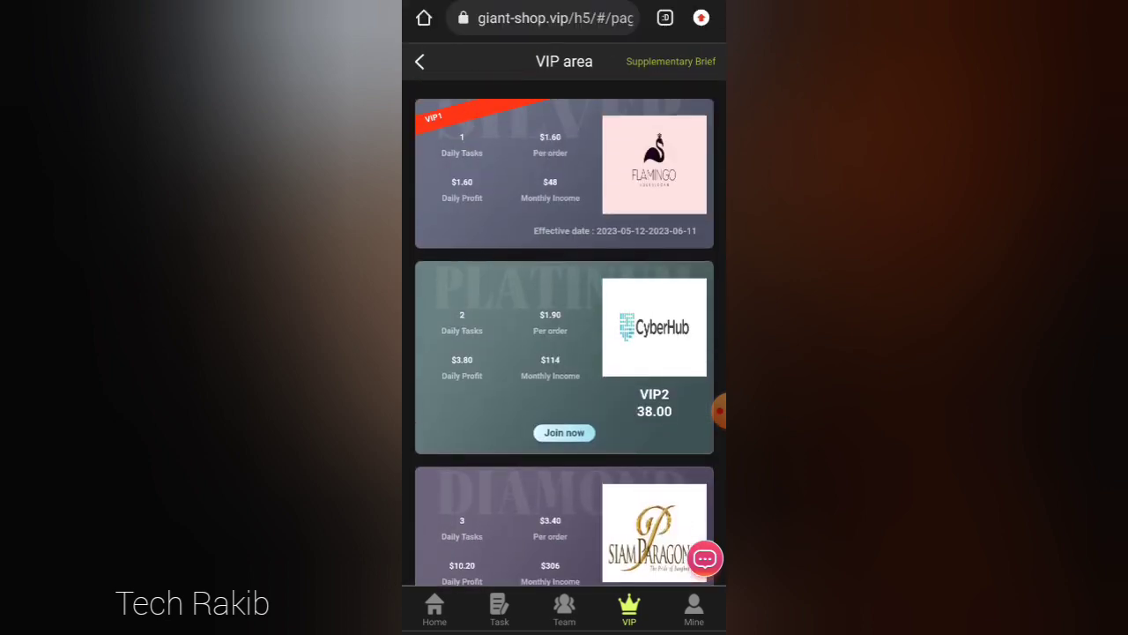
pyautogui.click(433, 608)
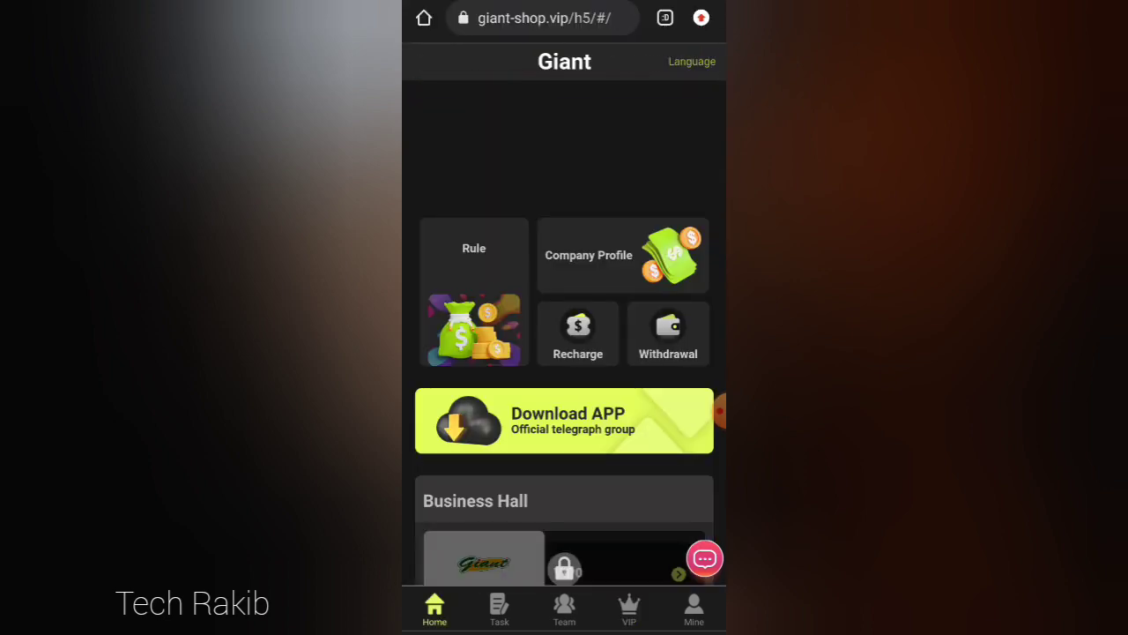
pyautogui.scroll(-3)
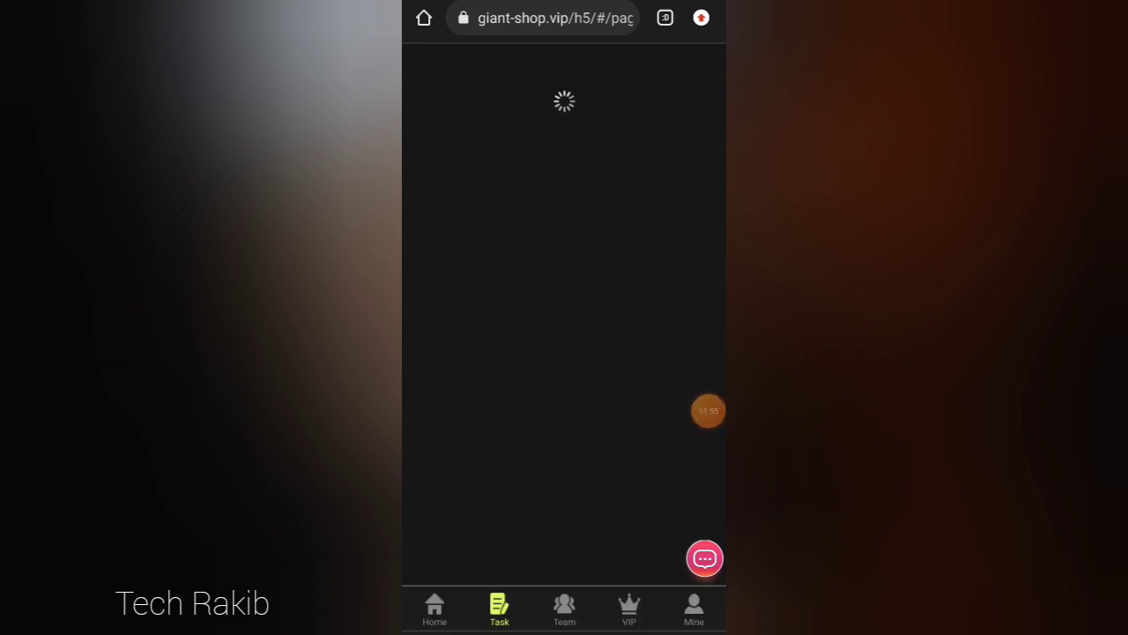
pyautogui.click(694, 608)
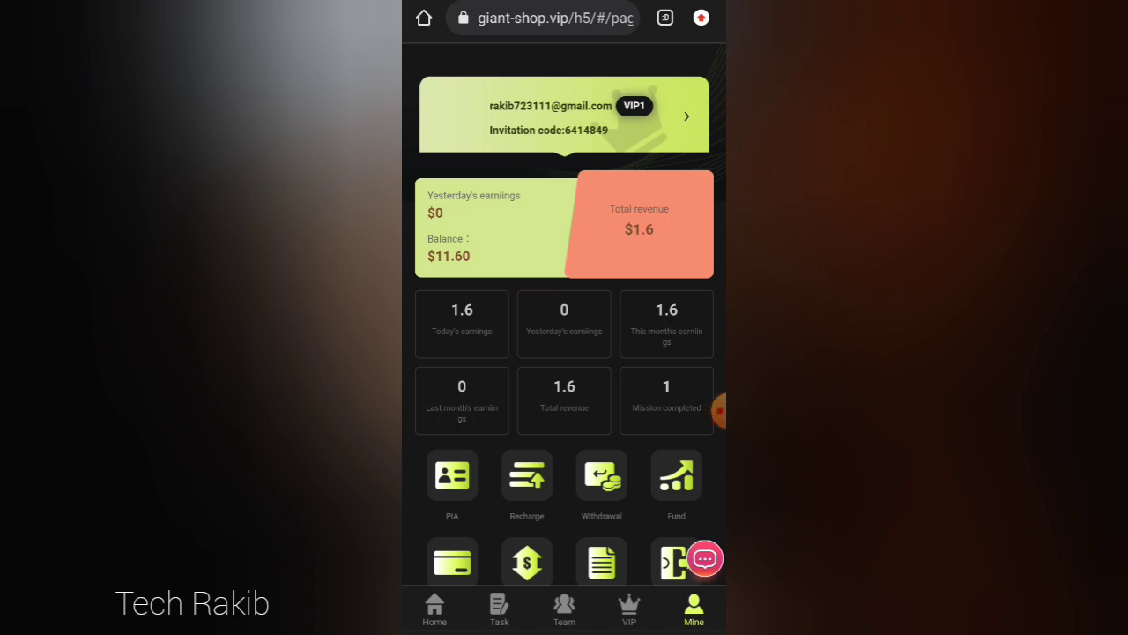
# - Save a USDT trc20 address as a withdrawal method and return to the account overview
pyautogui.scroll(-3)
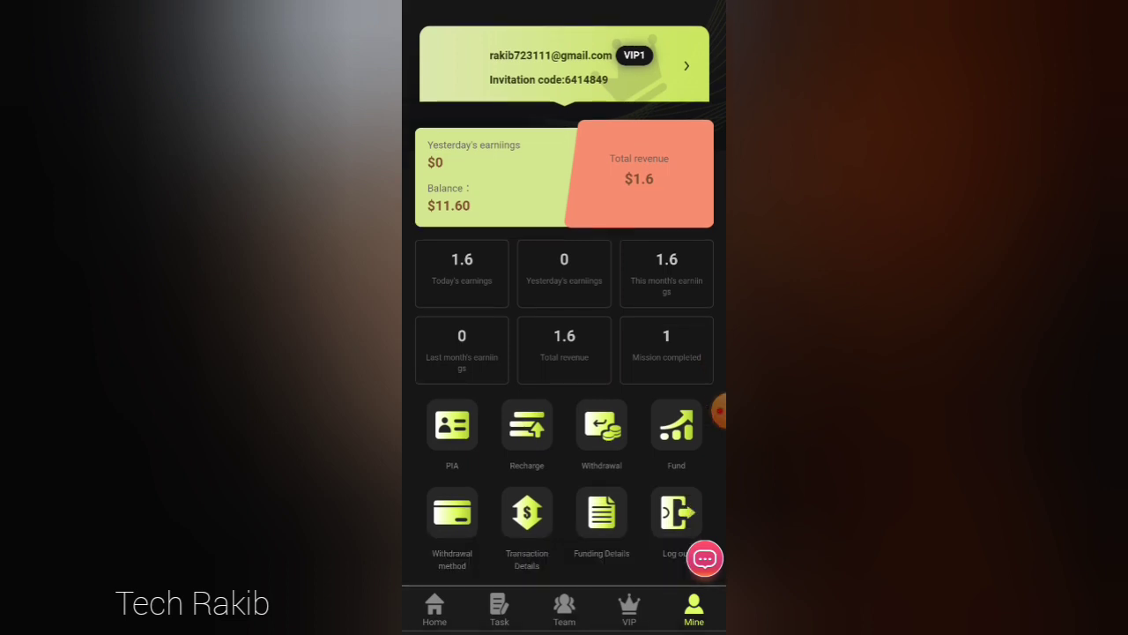
pyautogui.click(451, 520)
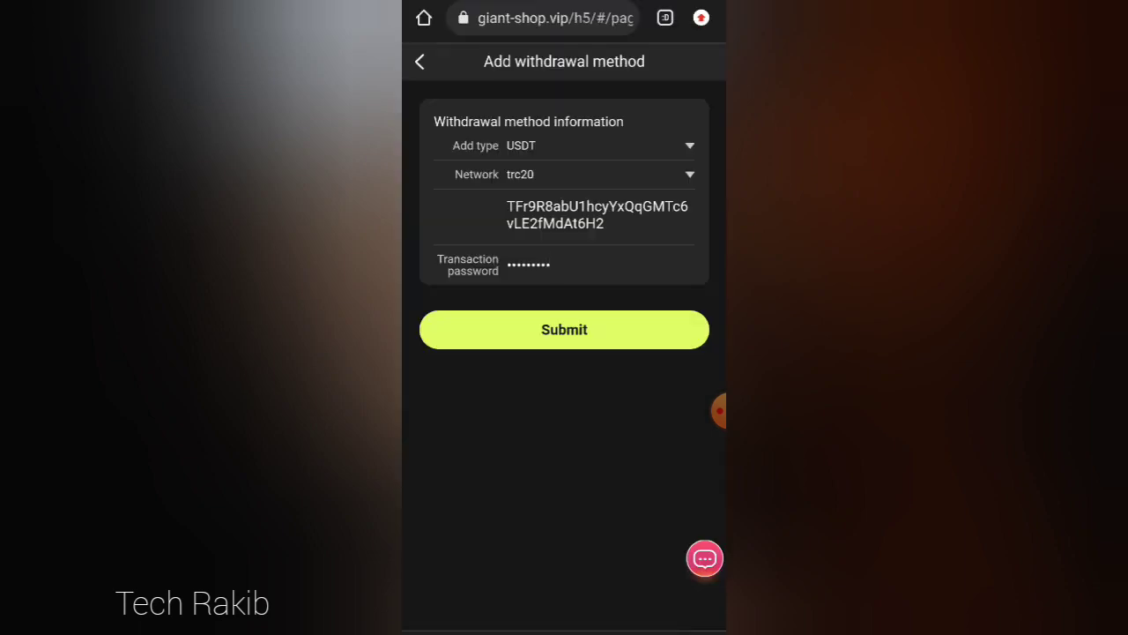
pyautogui.click(564, 329)
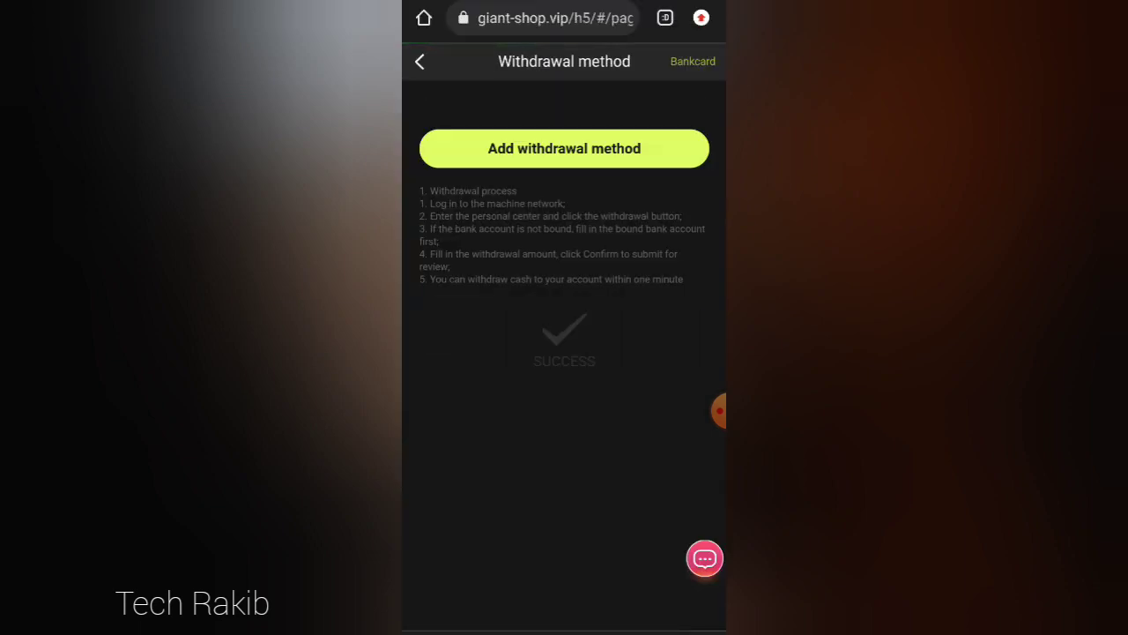
pyautogui.click(420, 60)
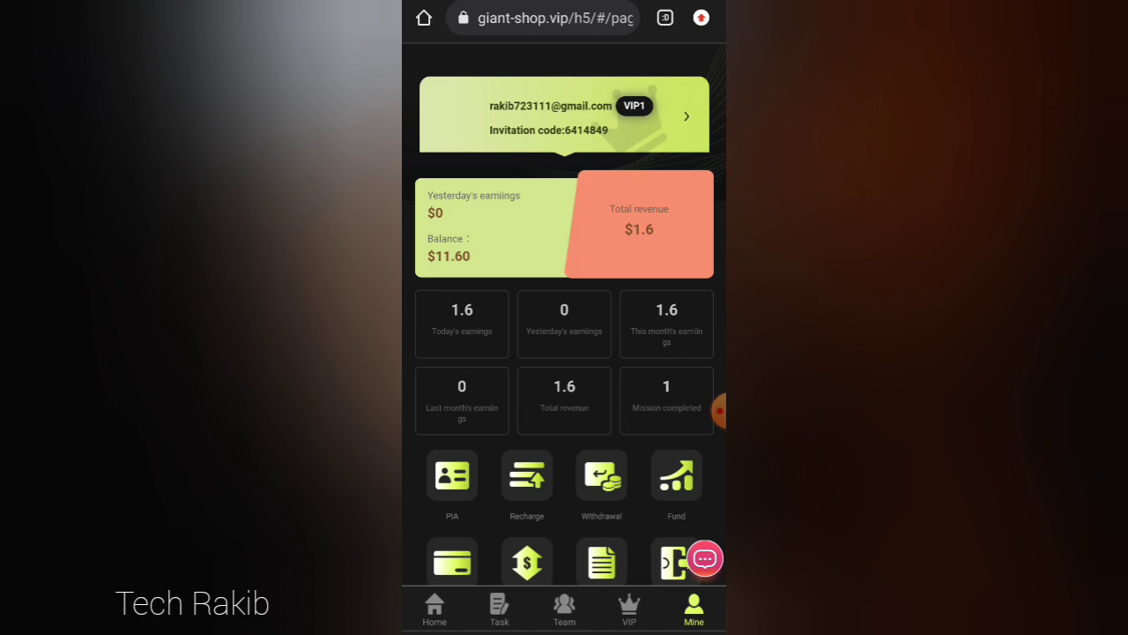
# - Submit a 1.60 USDT withdrawal to the saved address with the payment password
pyautogui.click(601, 476)
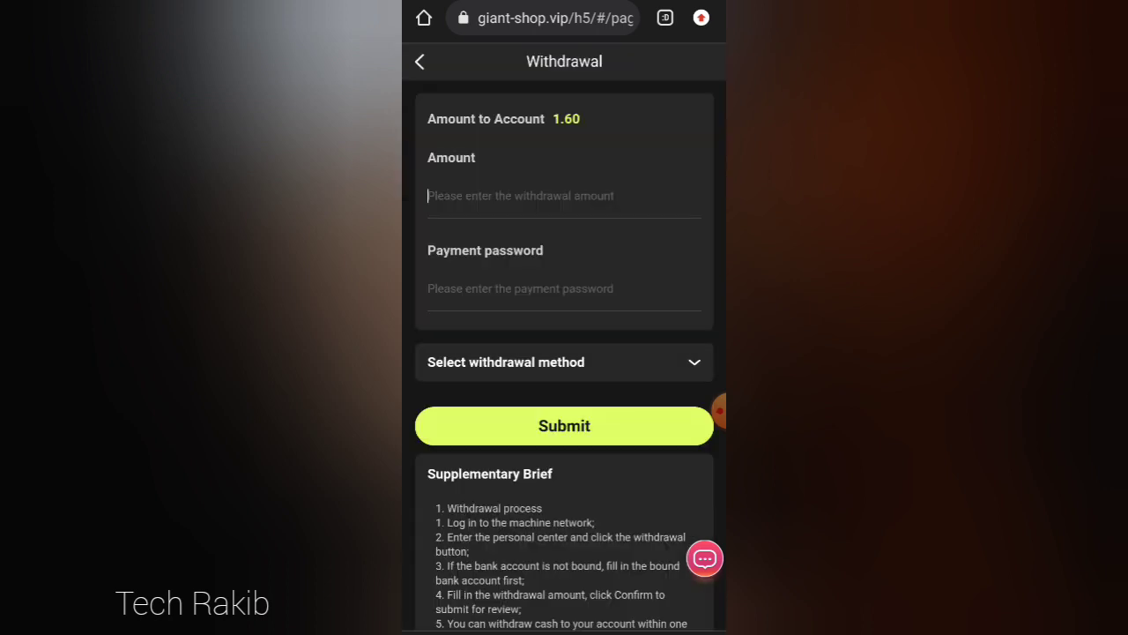
pyautogui.write('1.60')
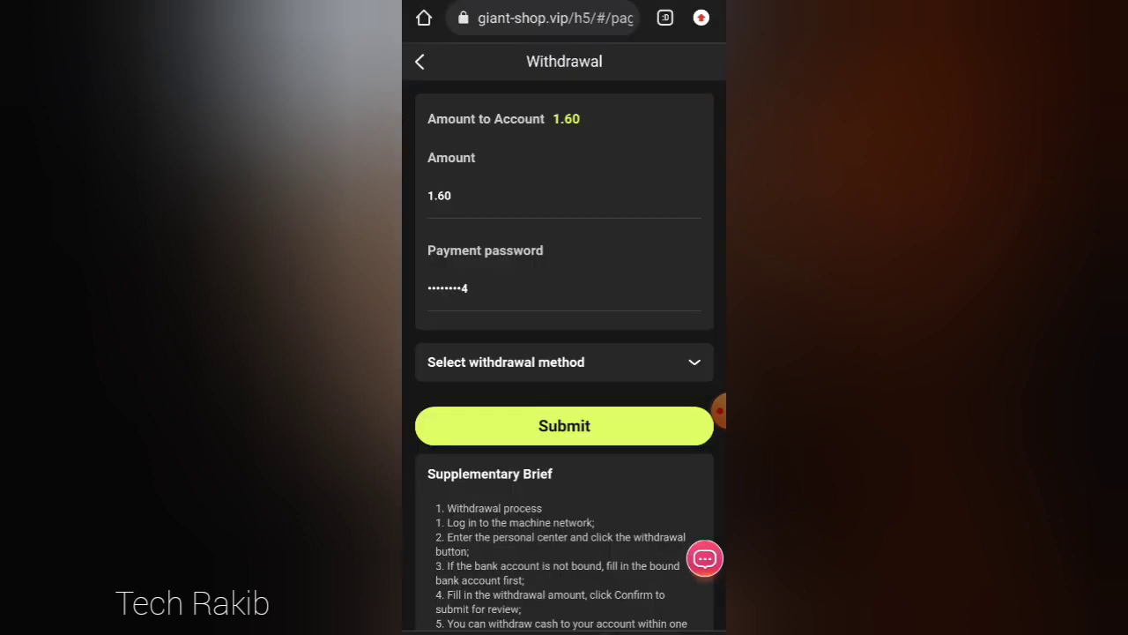
pyautogui.click(564, 361)
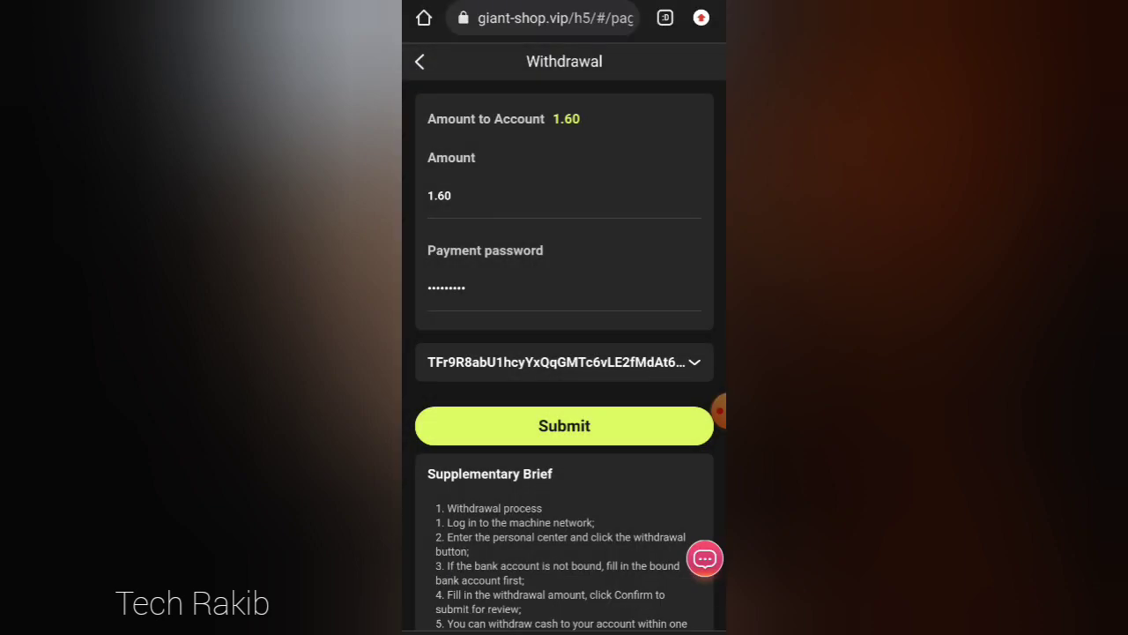
pyautogui.click(564, 425)
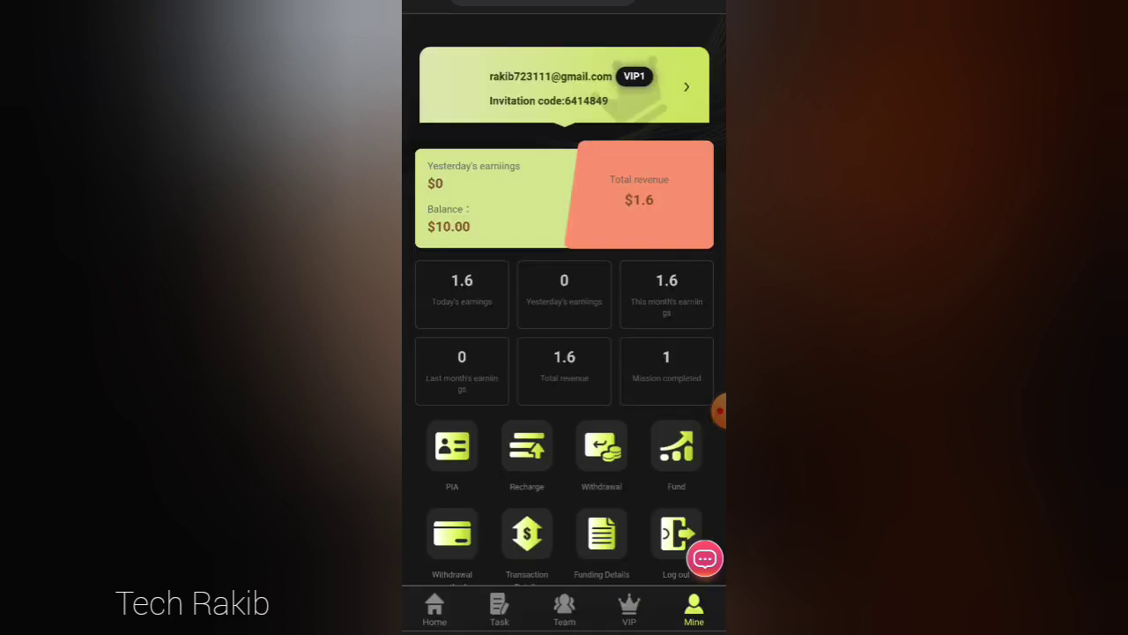
# - Check the withdrawal record showing 1.60 Under Review, then return to the account overview
pyautogui.click(603, 444)
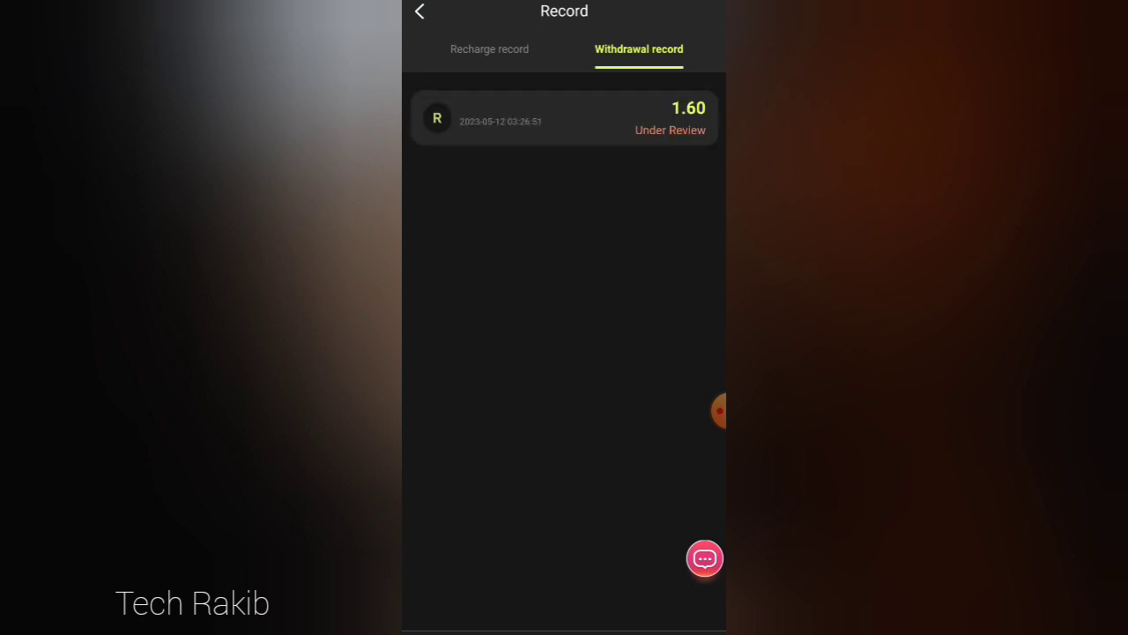
pyautogui.click(419, 11)
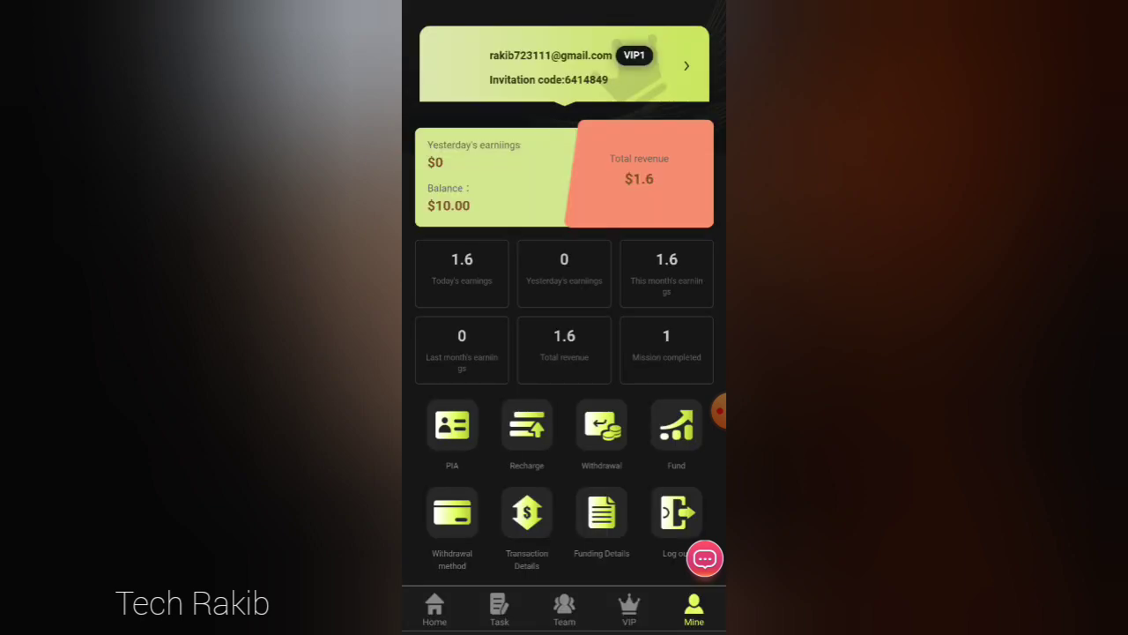
# - View the Team Report with its referral code and empty stats, then go to the shop home page
pyautogui.click(564, 608)
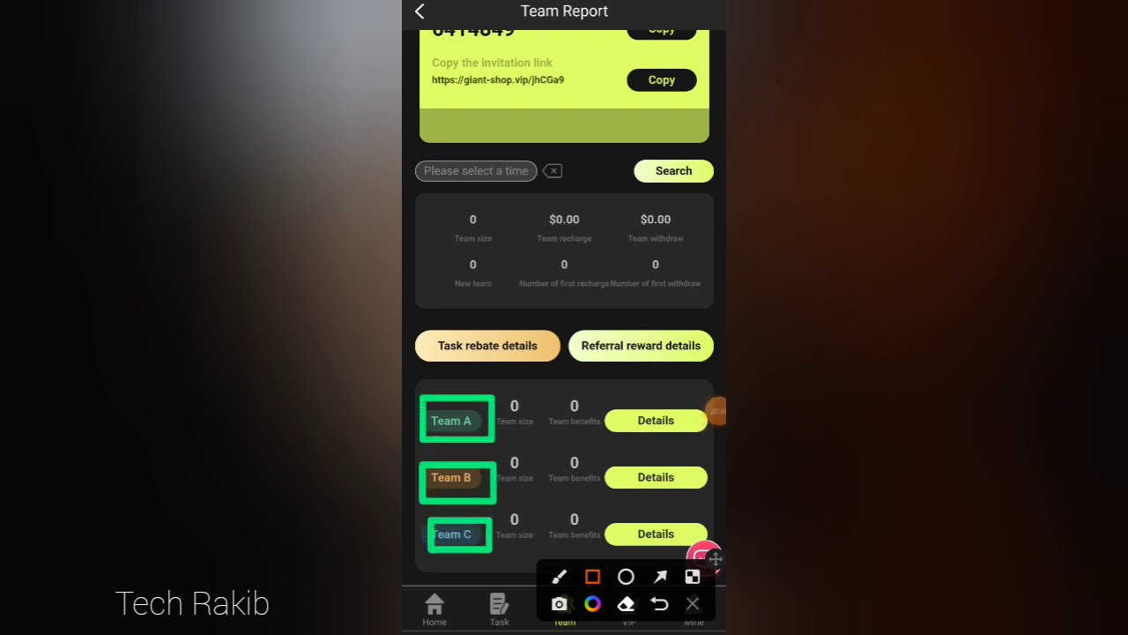
pyautogui.click(642, 345)
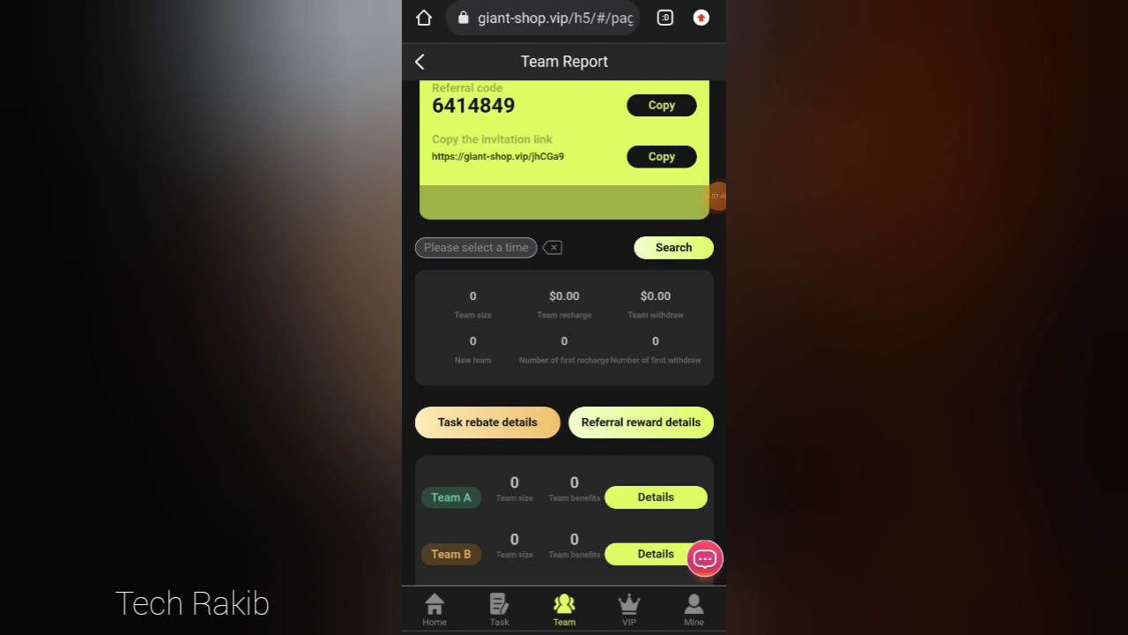
pyautogui.click(433, 608)
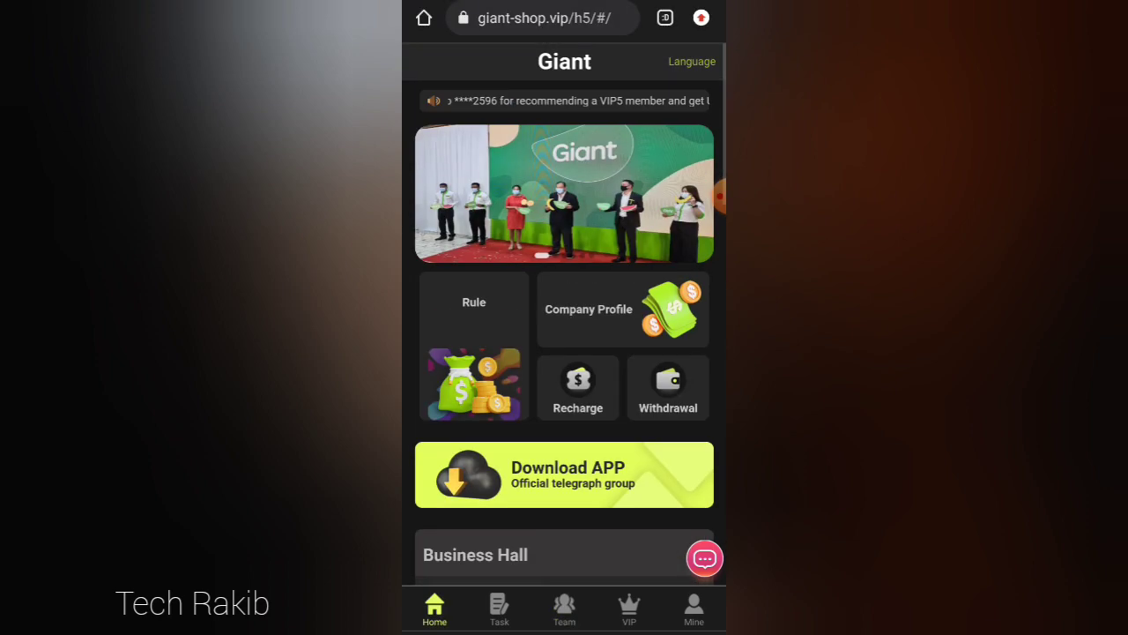
# - Scroll through the Business Hall's locked brand tiers, then reopen the withdrawal record
pyautogui.scroll(-3)
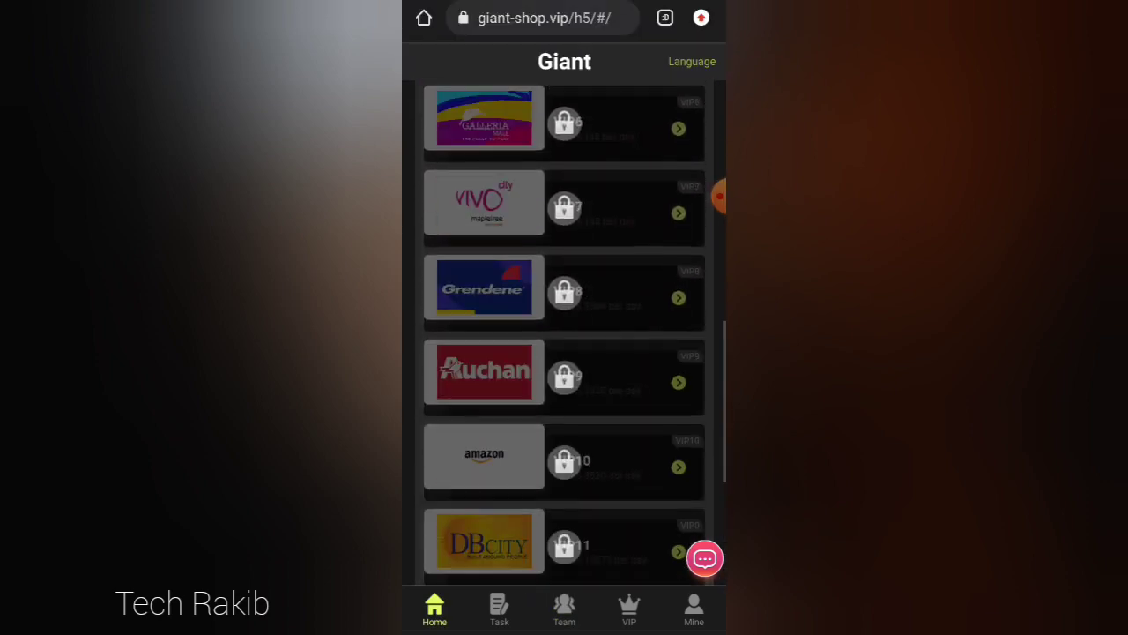
pyautogui.scroll(3)
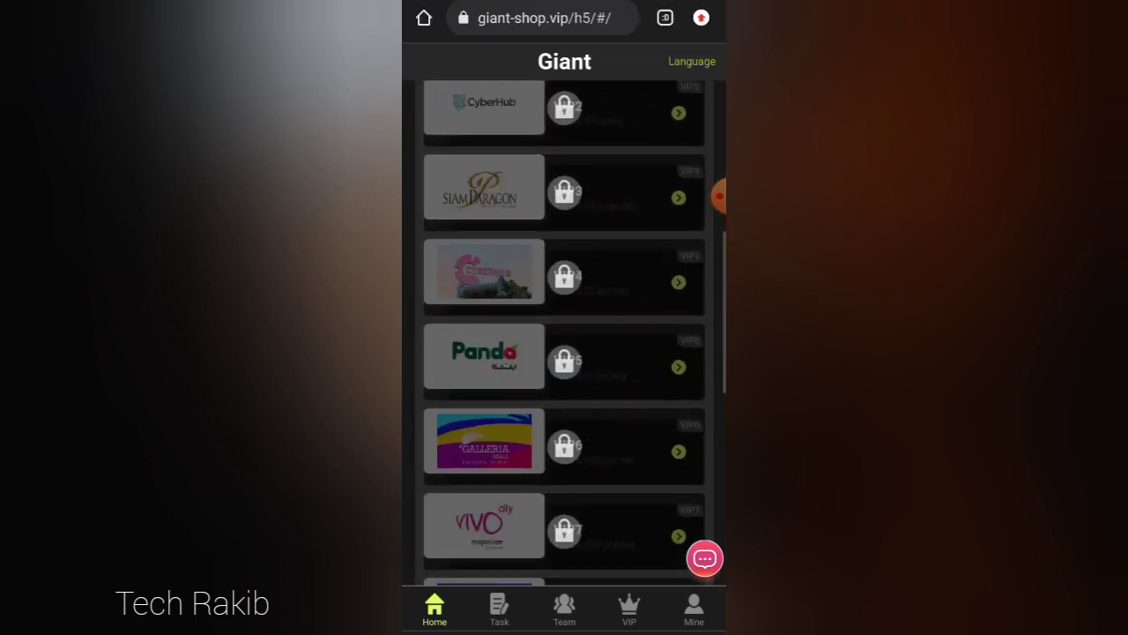
pyautogui.scroll(3)
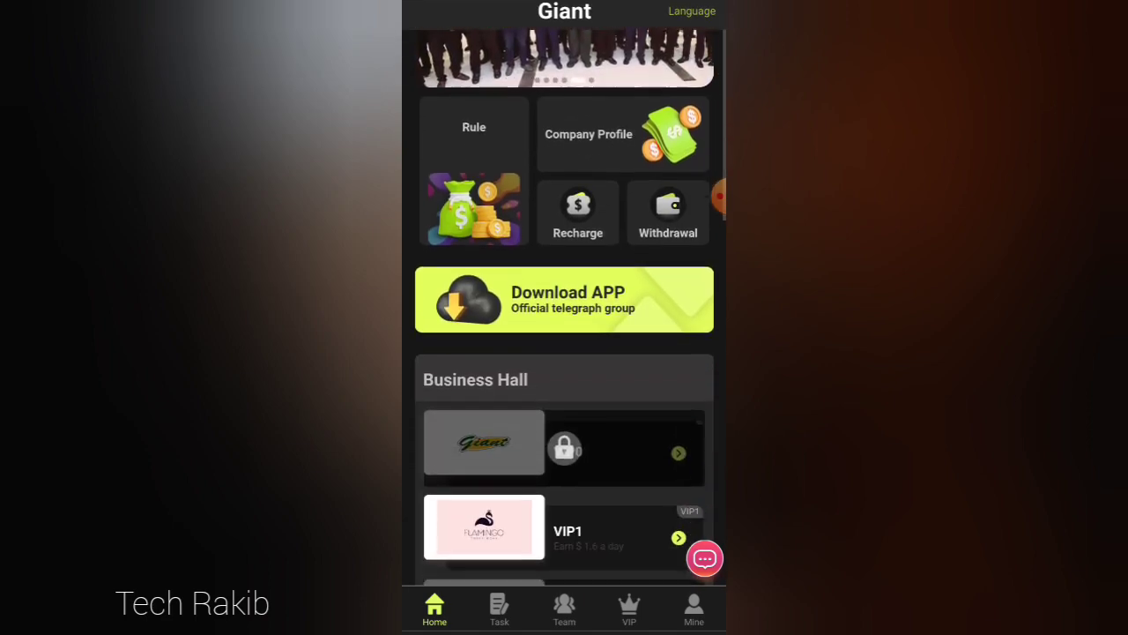
pyautogui.scroll(-3)
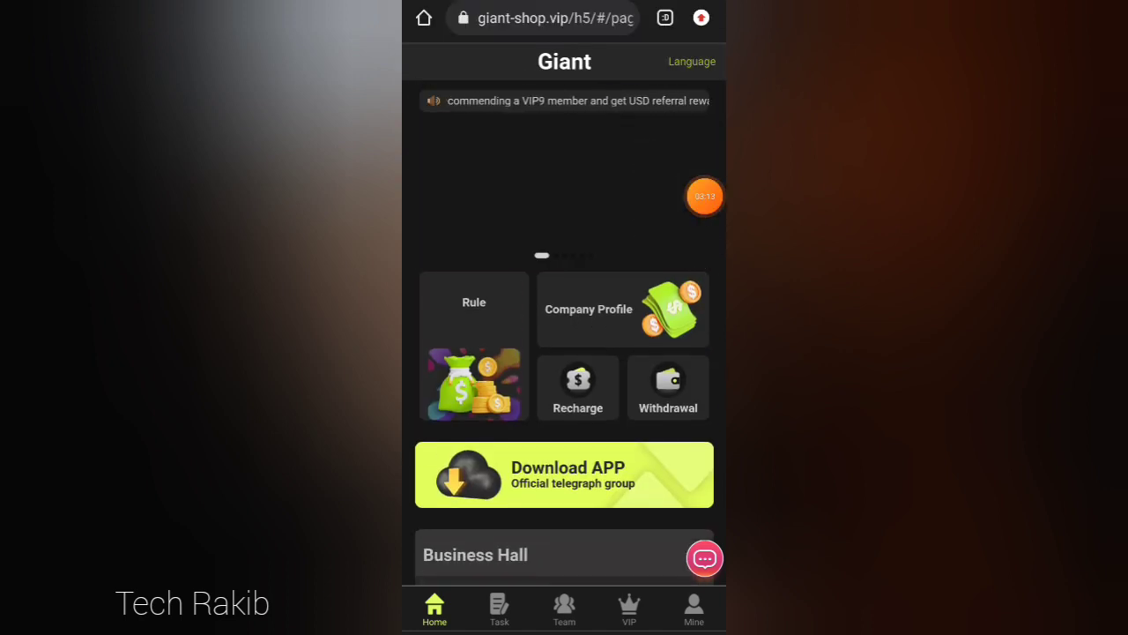
pyautogui.click(666, 388)
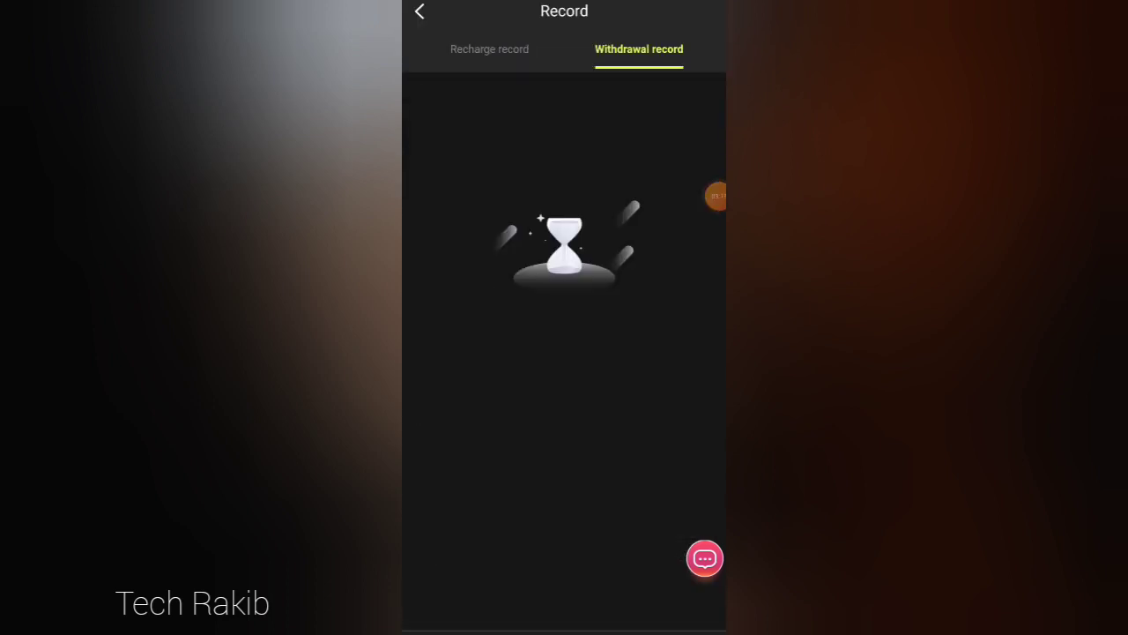